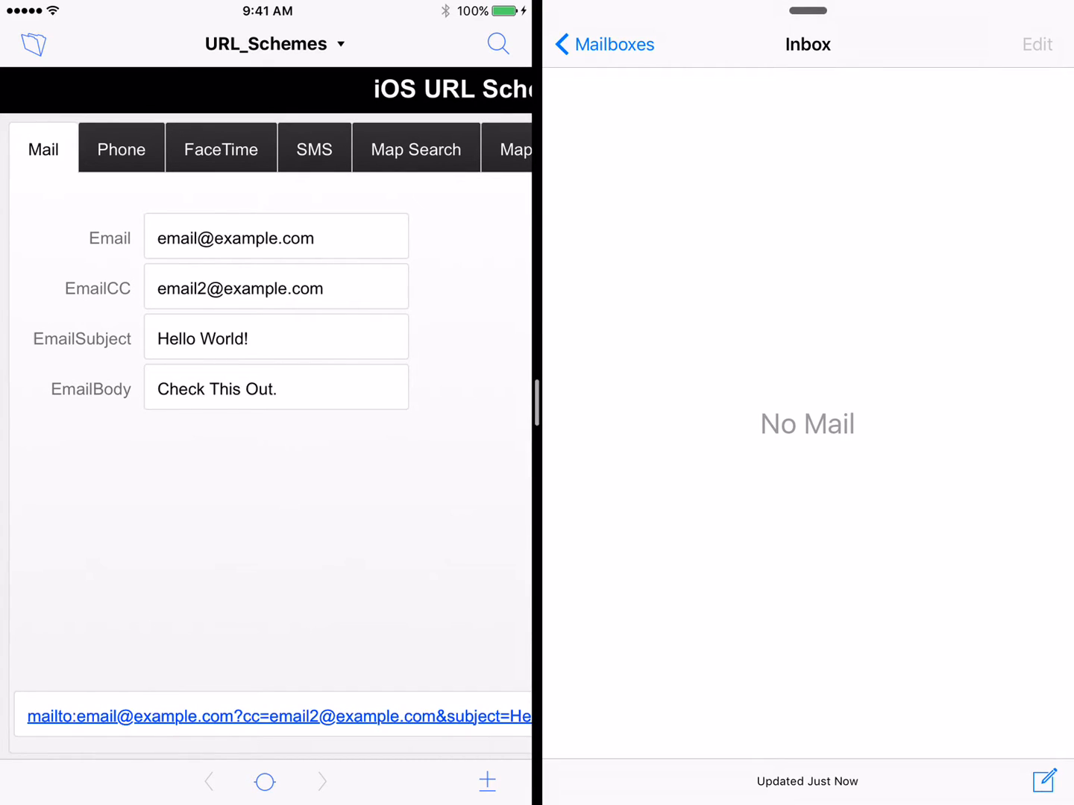
# - Launch a Mail draft prefilled from the Mail fields, then cancel and delete it
pyautogui.click(280, 716)
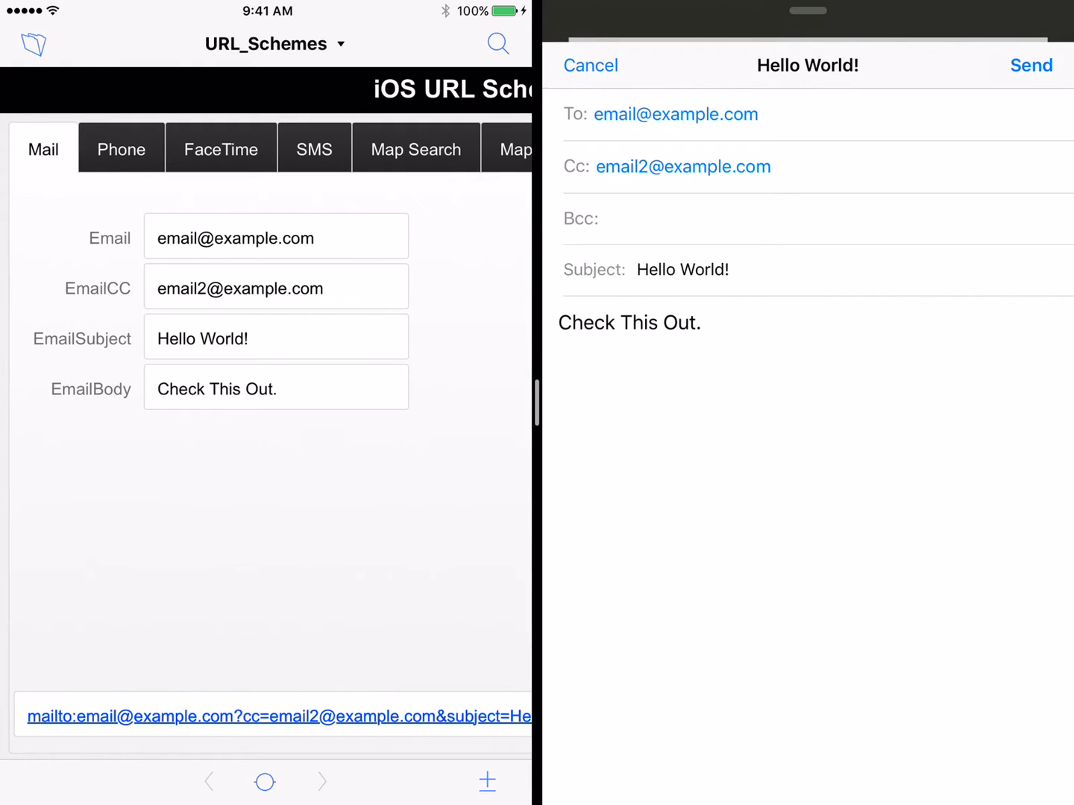
pyautogui.click(590, 65)
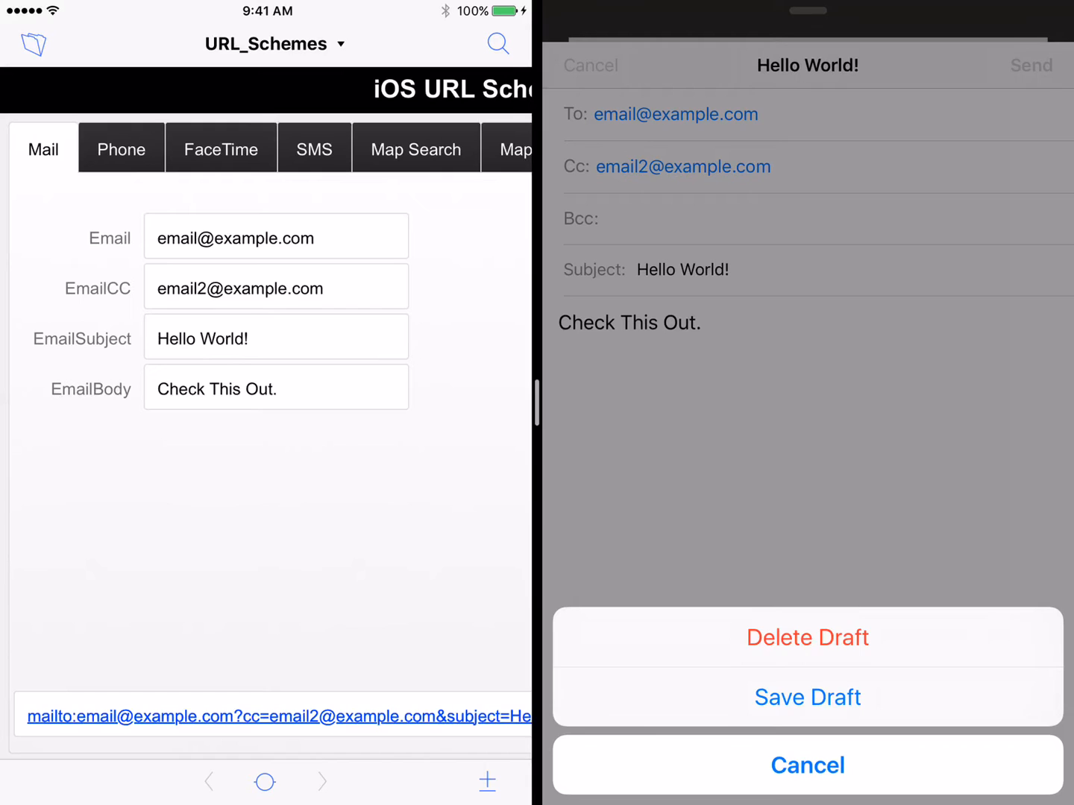
pyautogui.click(807, 637)
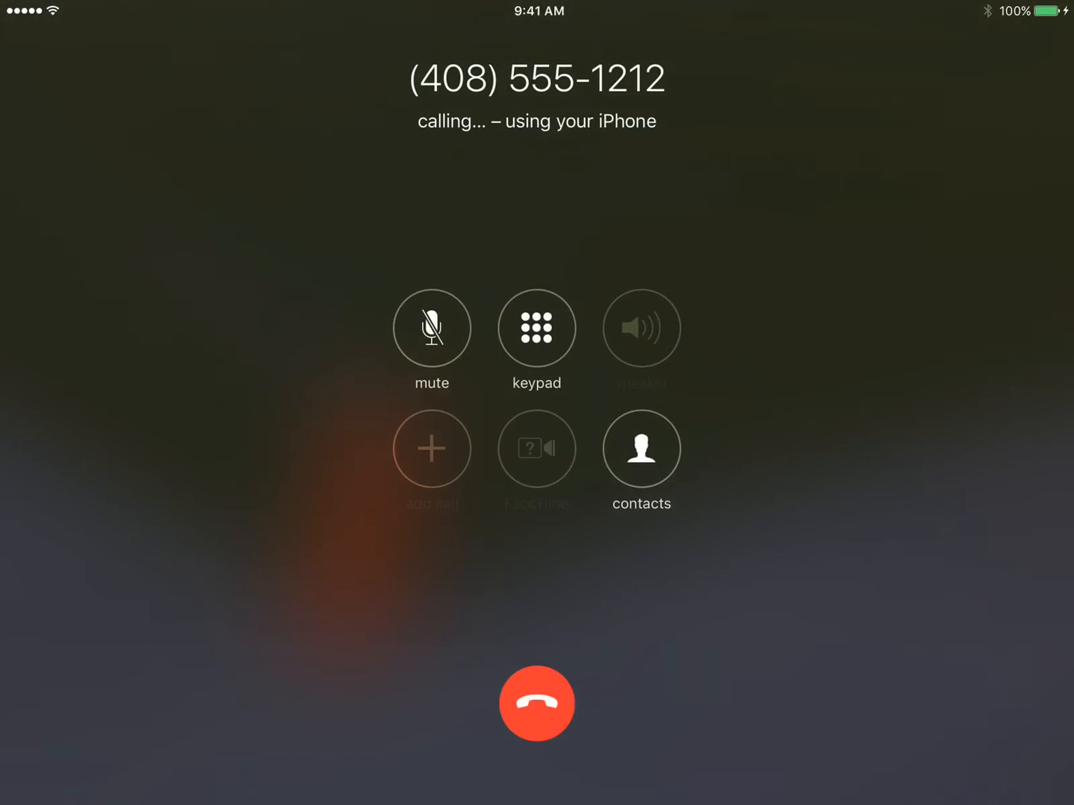
pyautogui.click(536, 703)
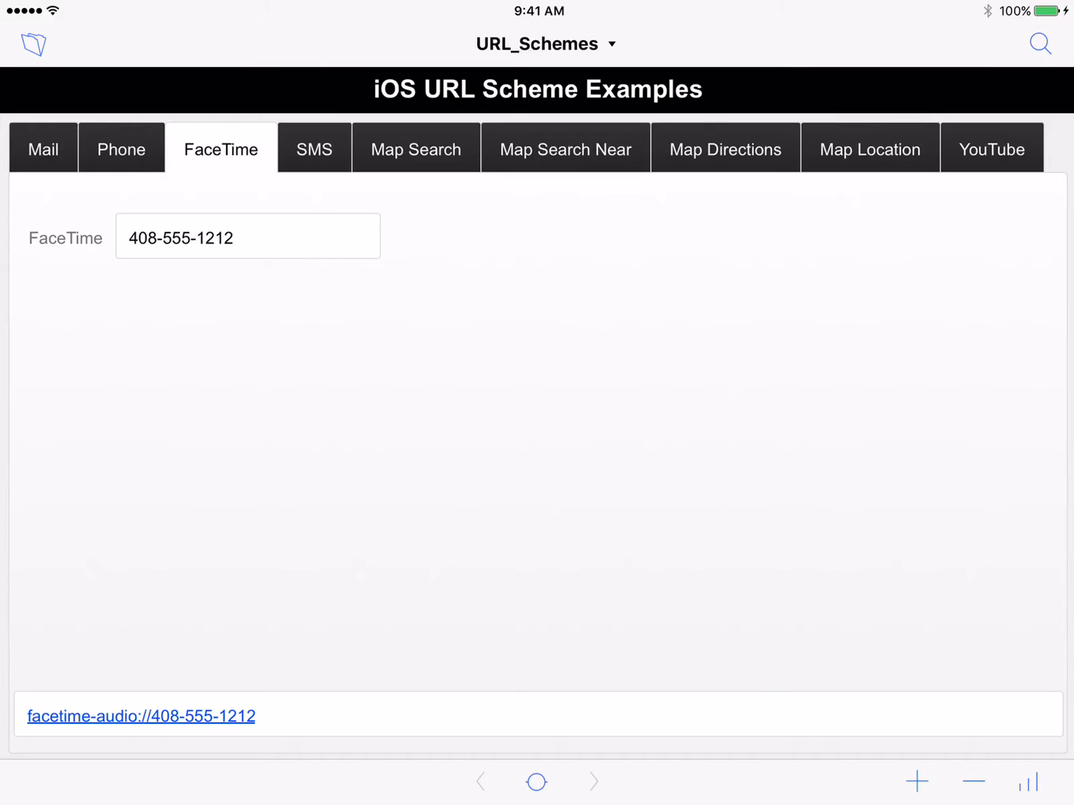
pyautogui.click(313, 148)
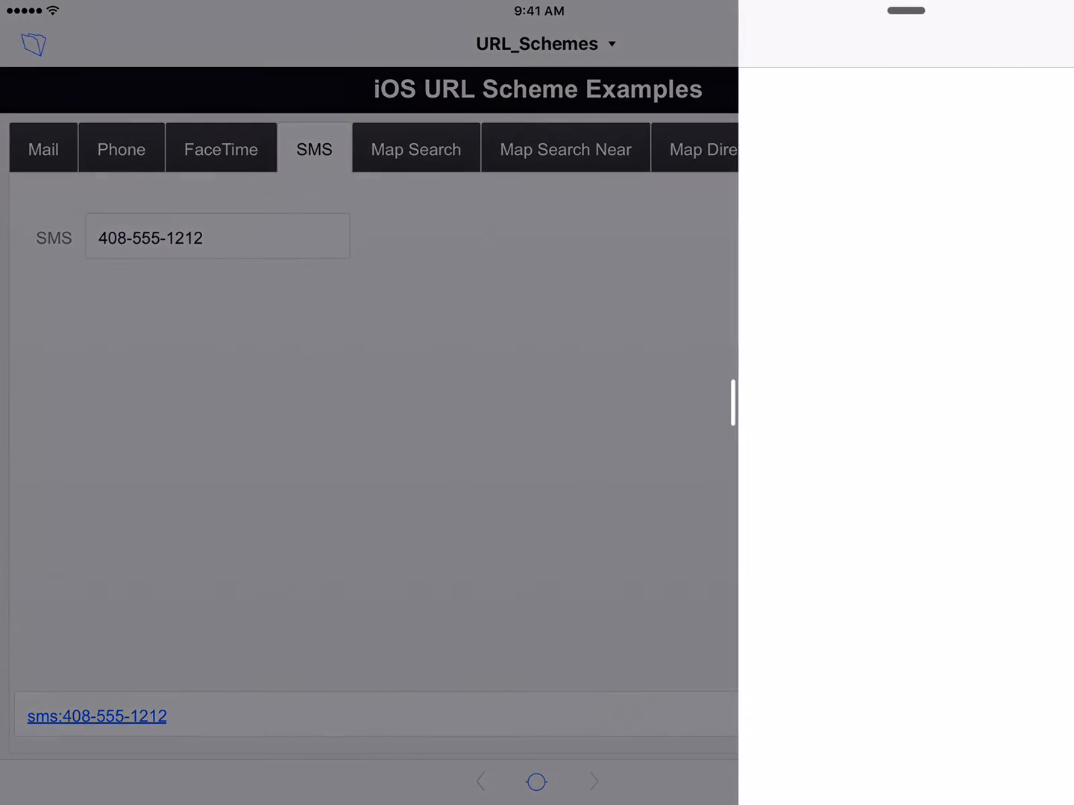
pyautogui.click(97, 716)
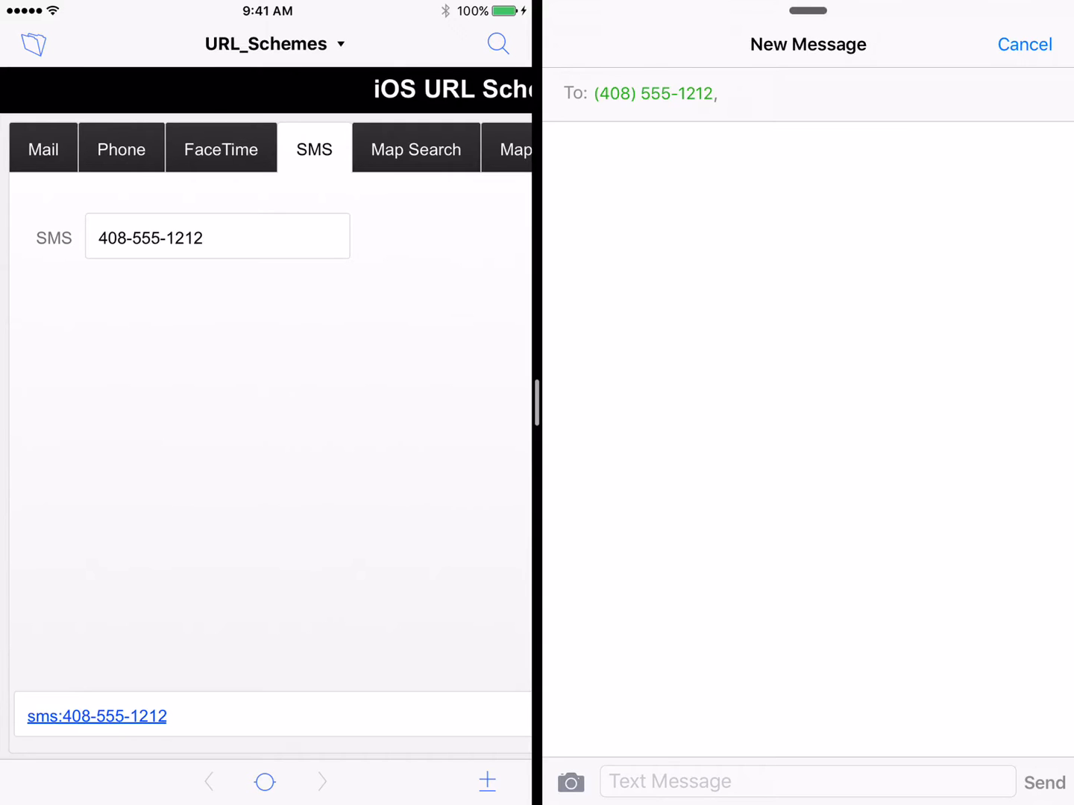
pyautogui.click(1025, 44)
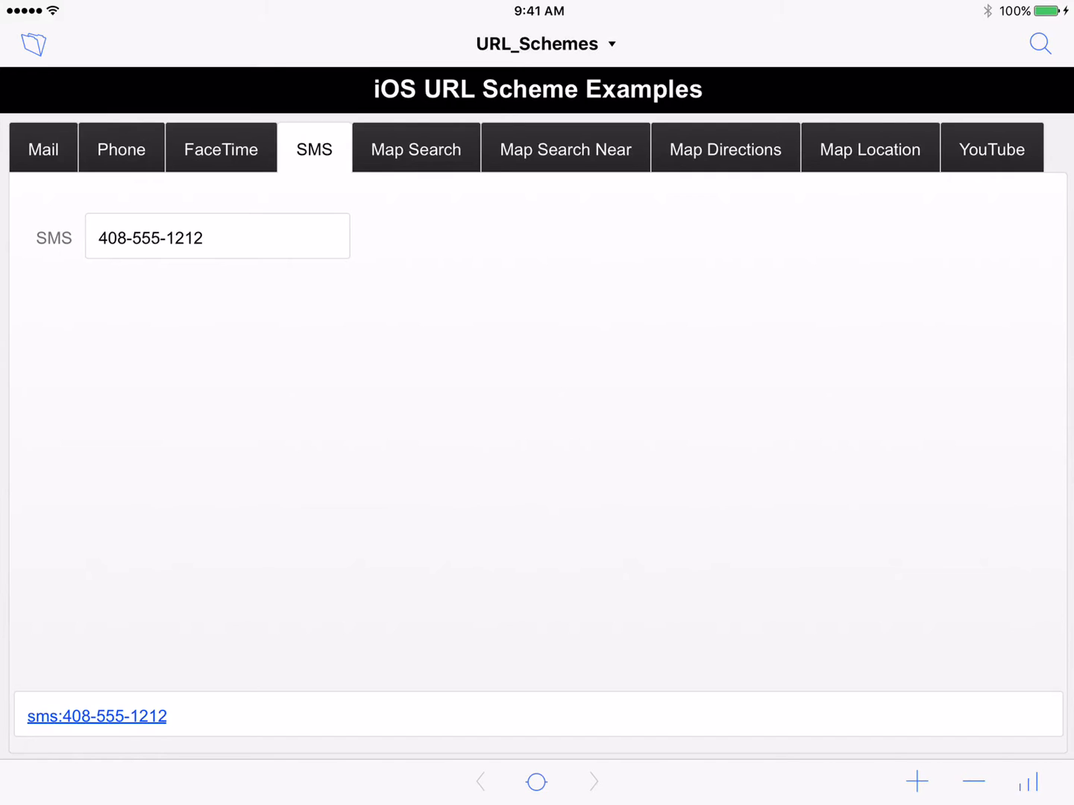
# - Launch Maps searching for Apple Store from the Map Search link, then go to Map Search Near
pyautogui.click(415, 149)
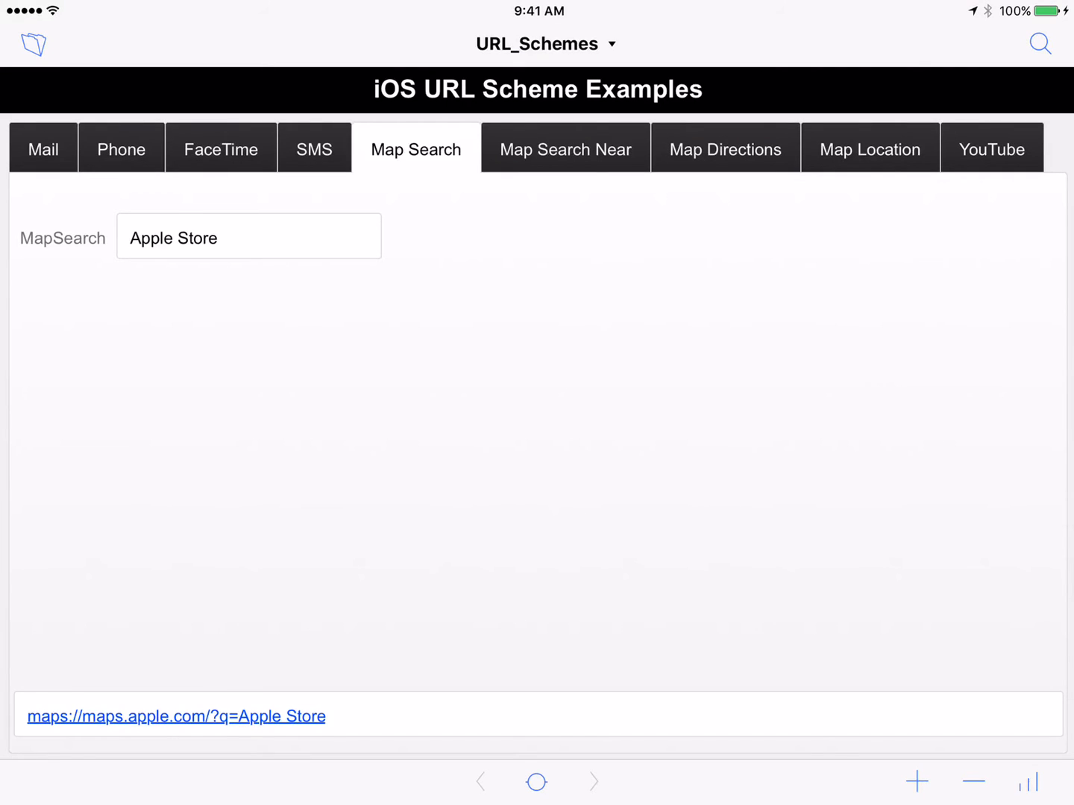
pyautogui.click(176, 716)
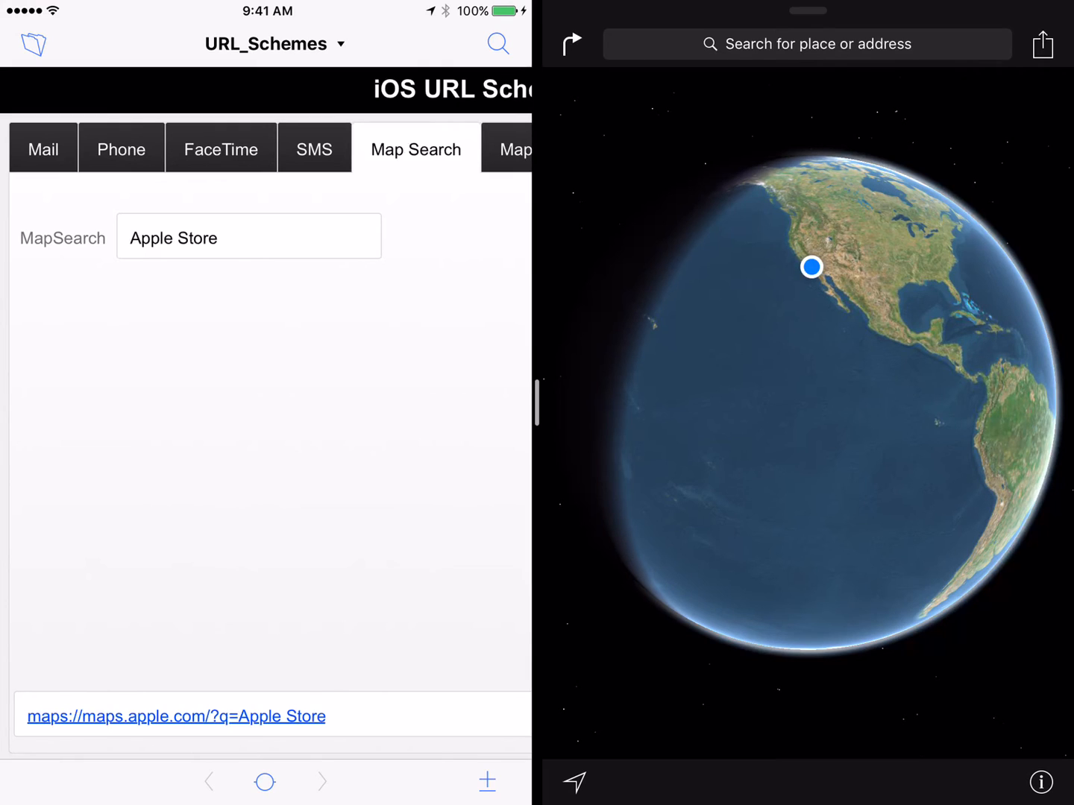
pyautogui.click(176, 716)
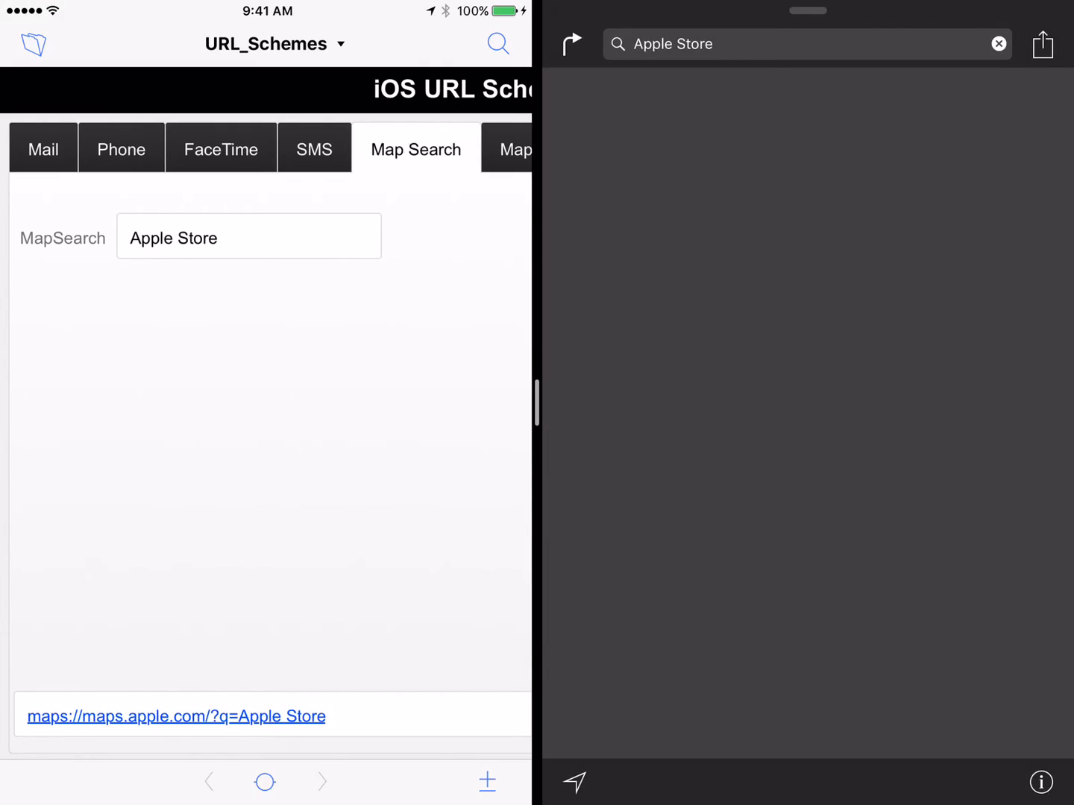
pyautogui.click(176, 716)
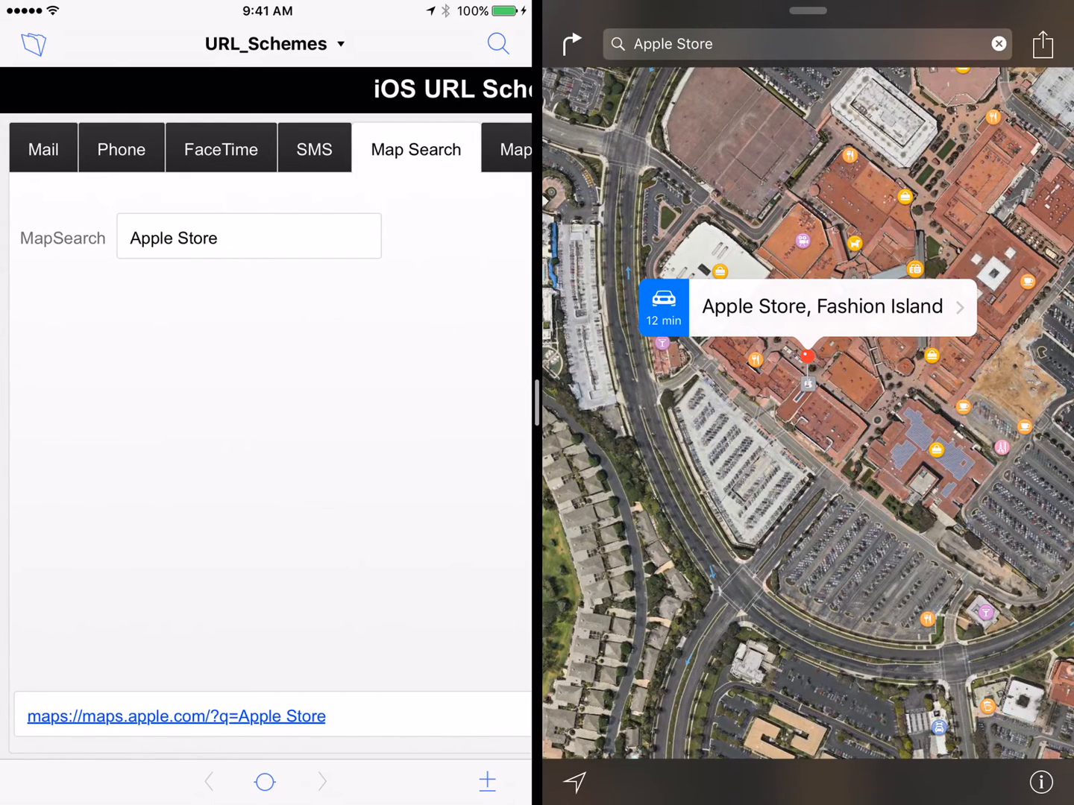
pyautogui.click(512, 148)
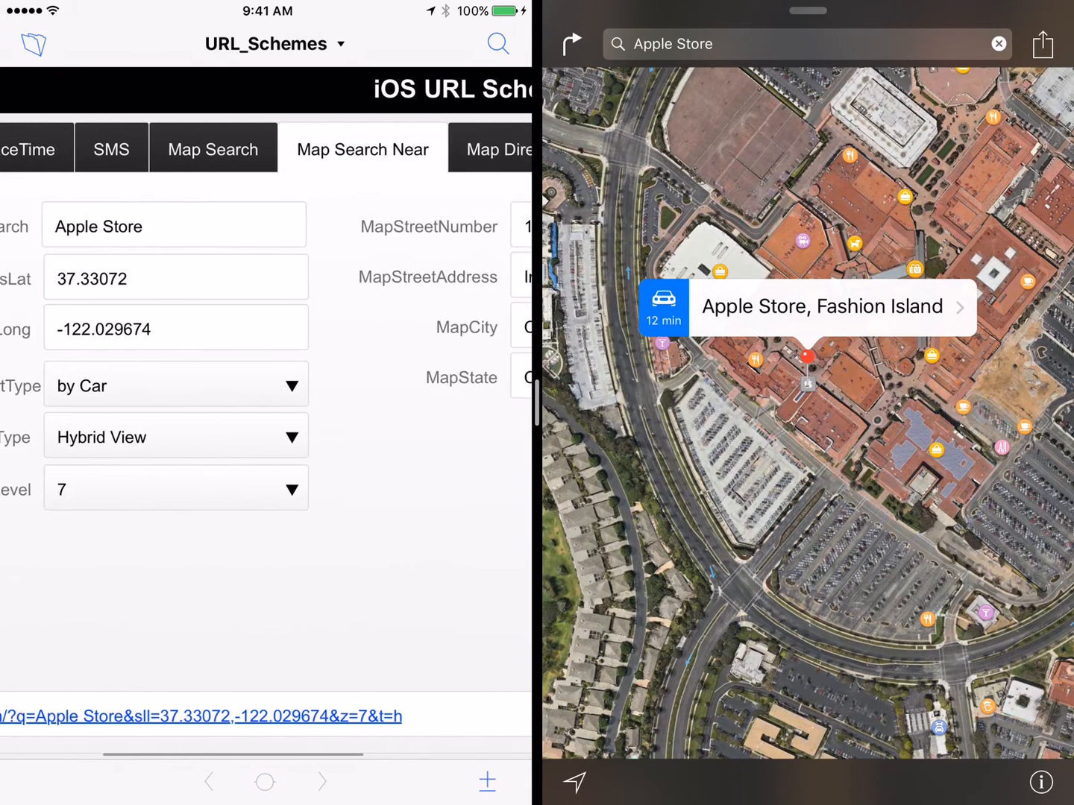
# - Show Apple Store, Infinite Loop in Maps from the stored coordinates
pyautogui.hscroll(-3)
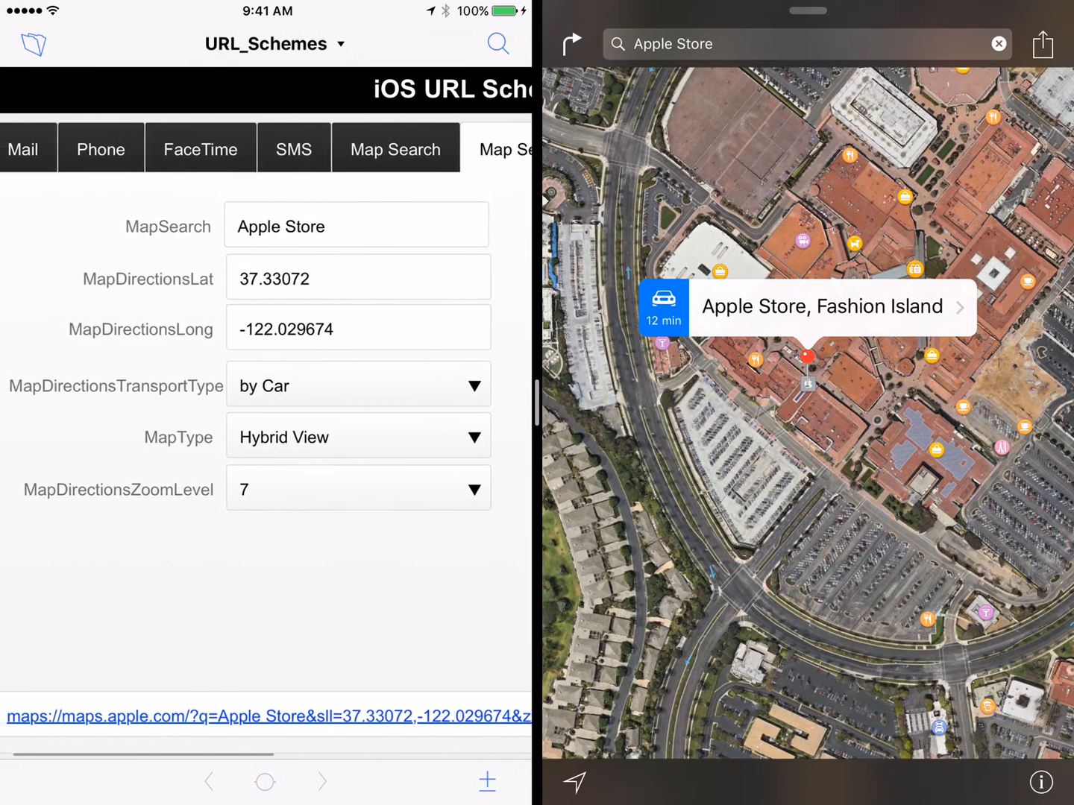
pyautogui.click(358, 386)
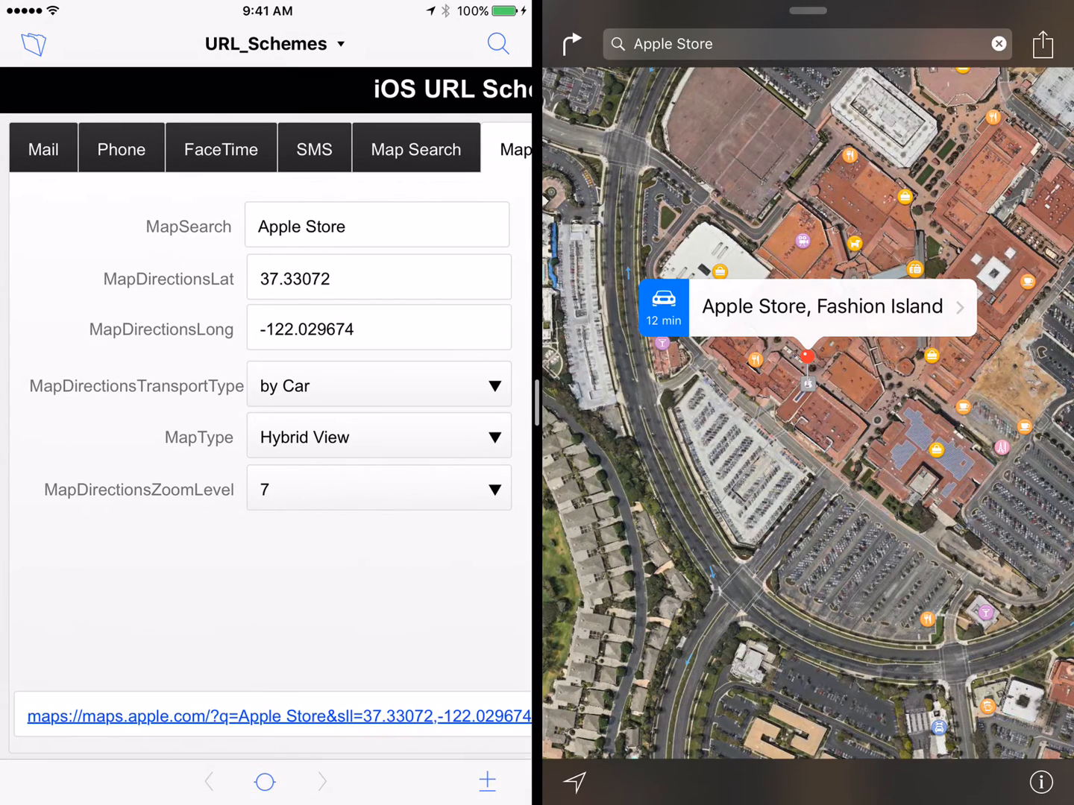
pyautogui.click(378, 436)
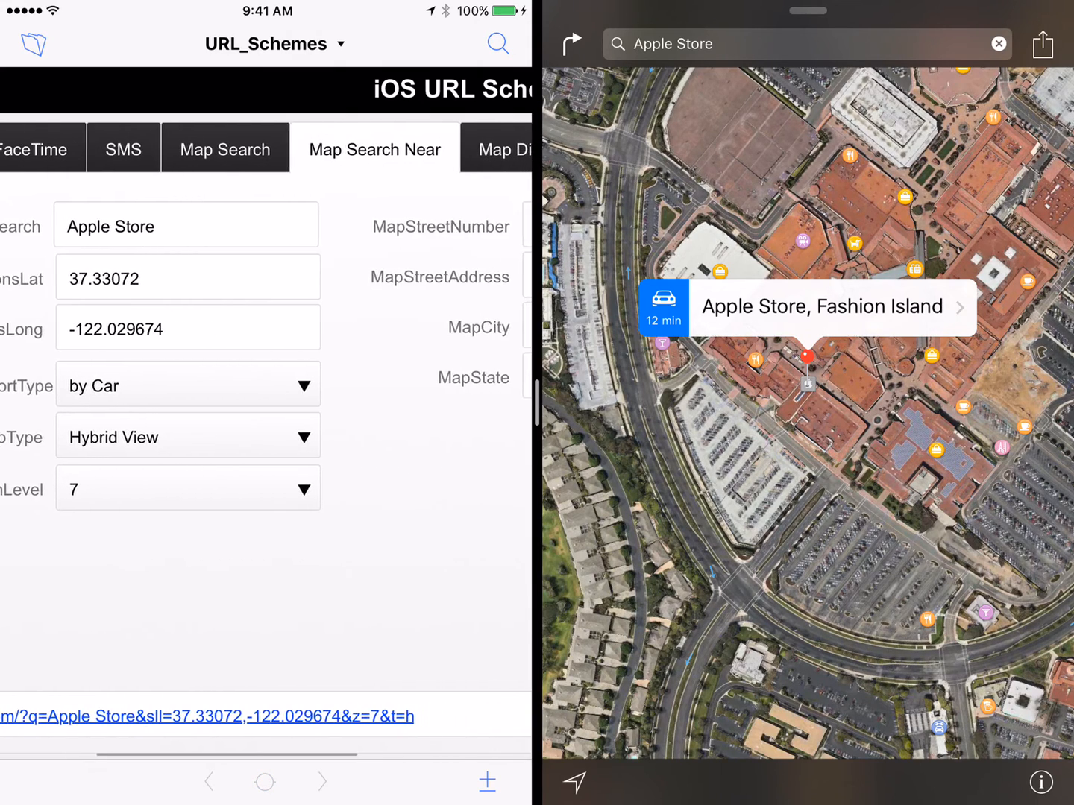
pyautogui.hscroll(-3)
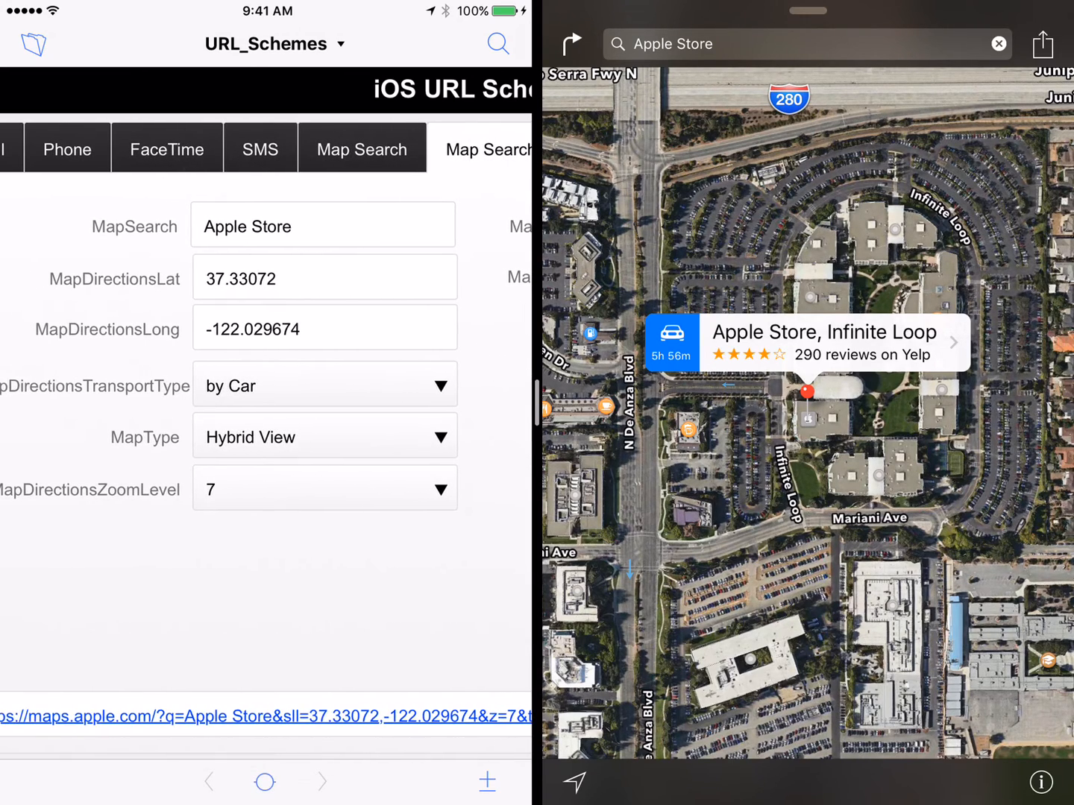
# - Change MapType to Standard View, then go to the Map Directions examples
pyautogui.click(323, 436)
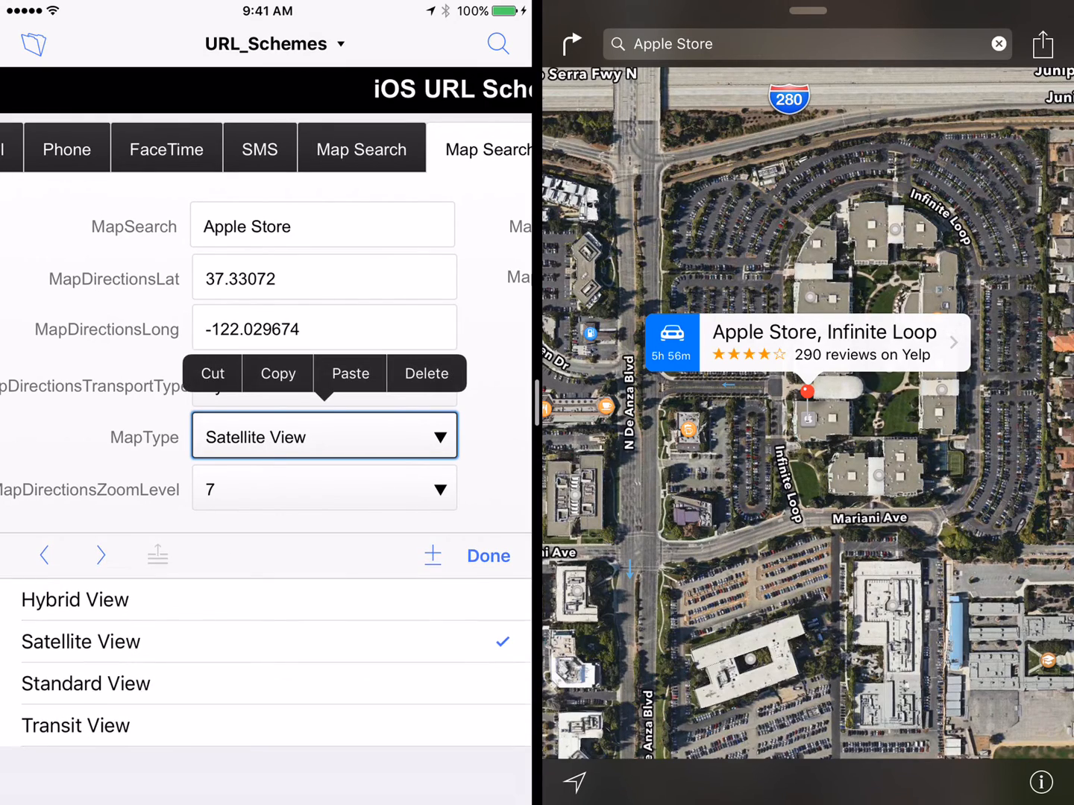
pyautogui.click(85, 683)
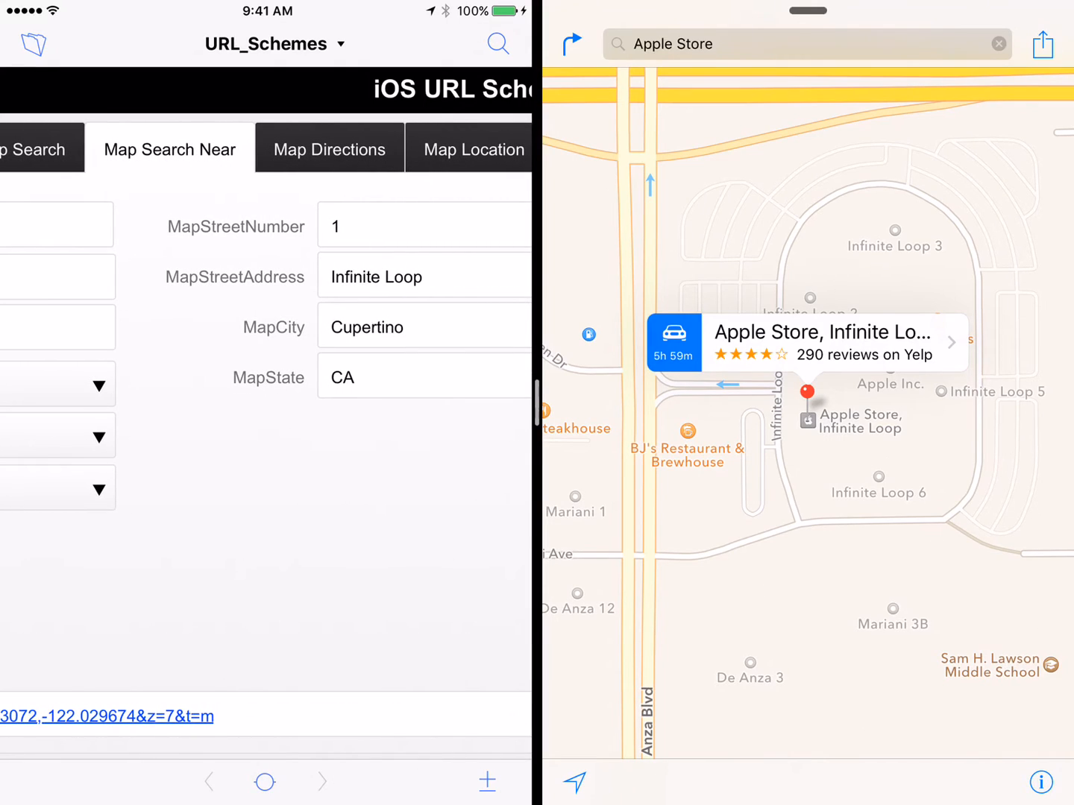
pyautogui.click(329, 149)
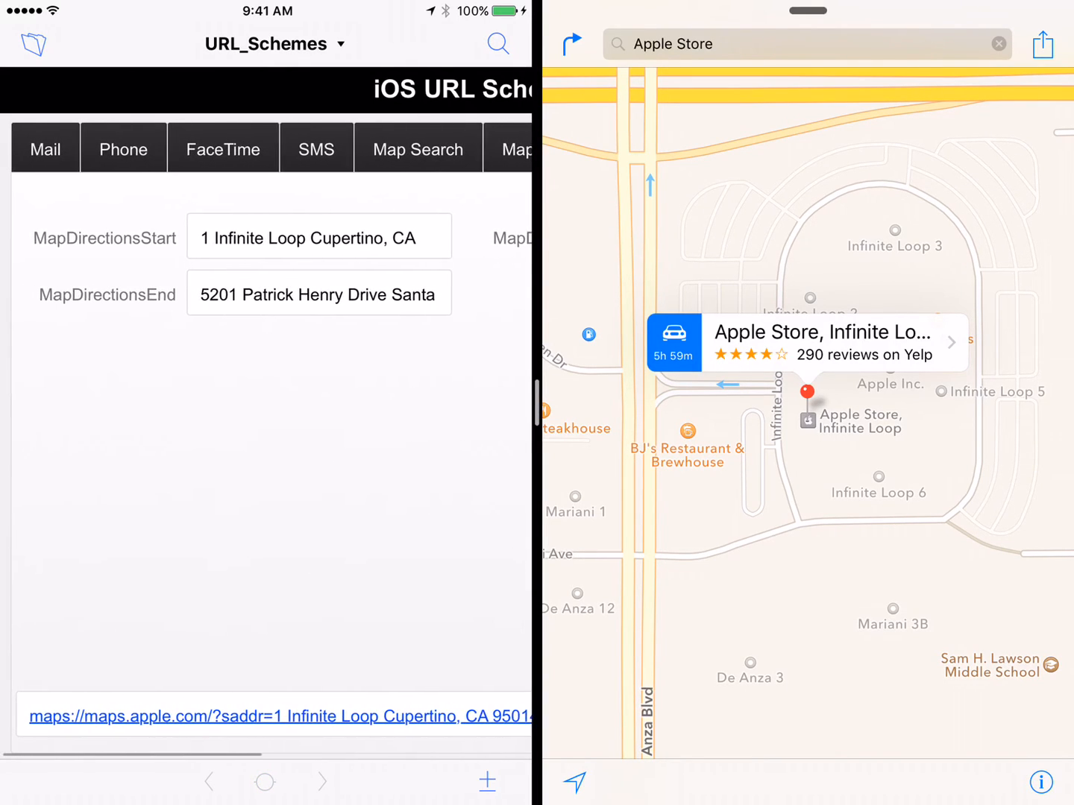
# - Get Maps directions from 1 Infinite Loop to 5201 Patrick Henry Dr, start navigation, then end it
pyautogui.click(672, 342)
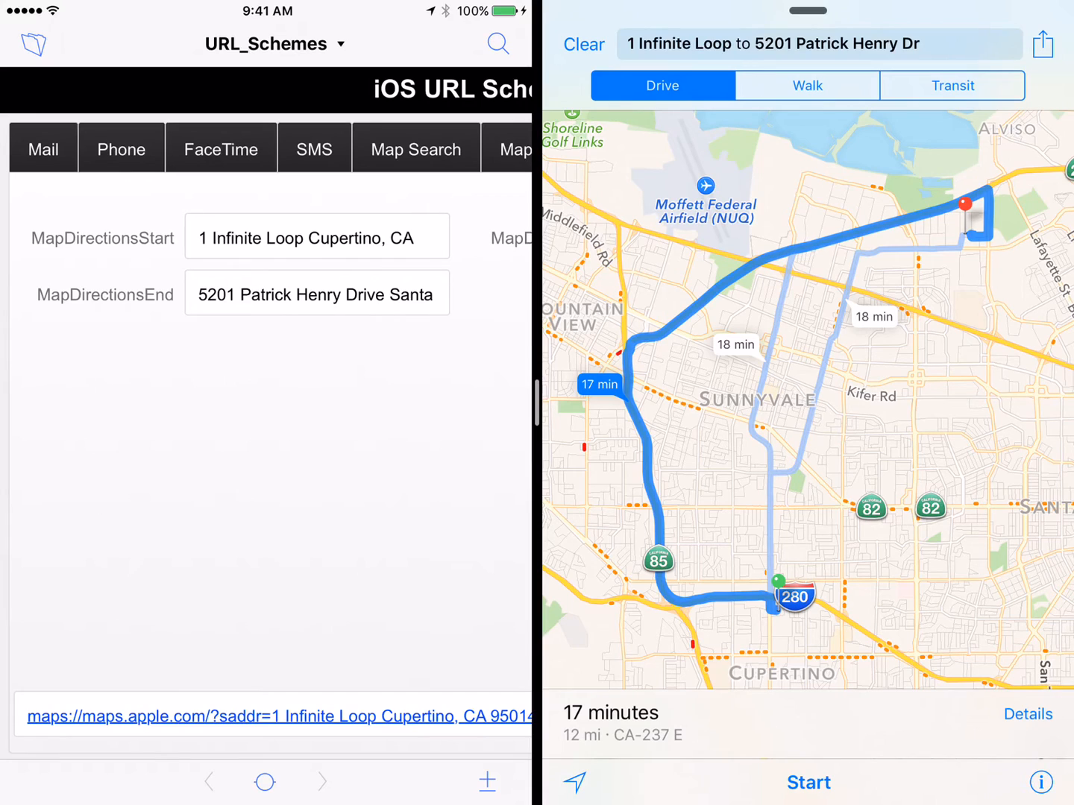
pyautogui.click(808, 782)
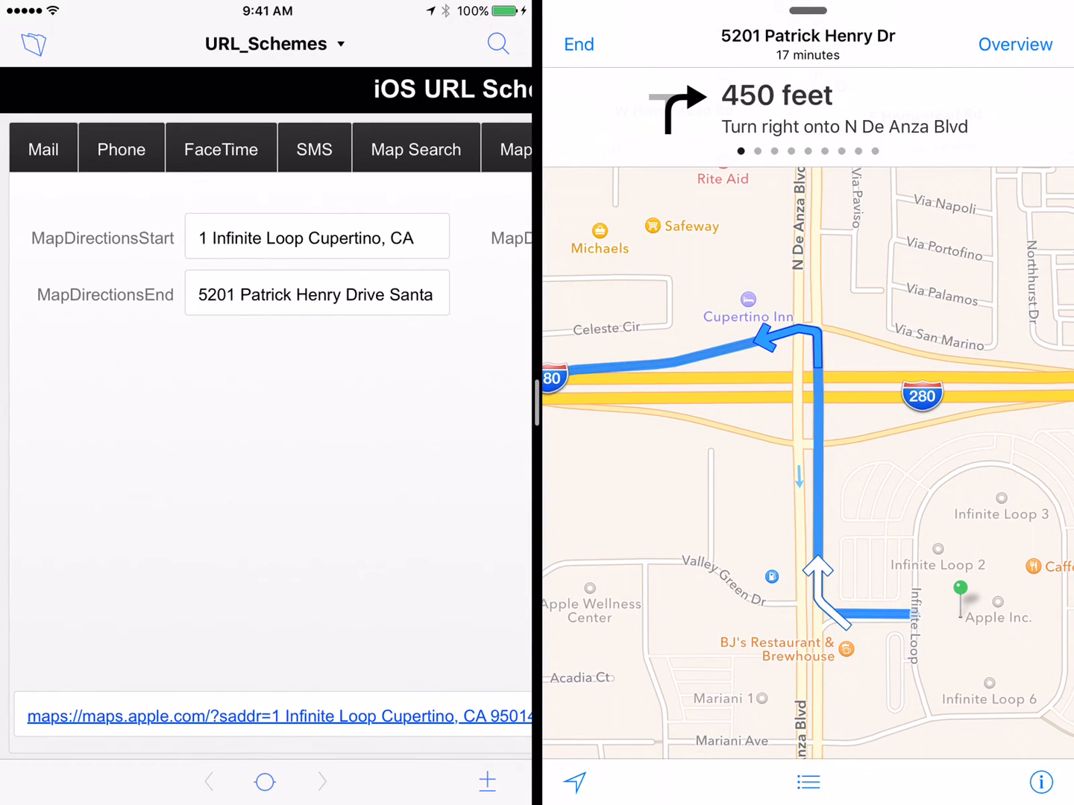
pyautogui.click(579, 44)
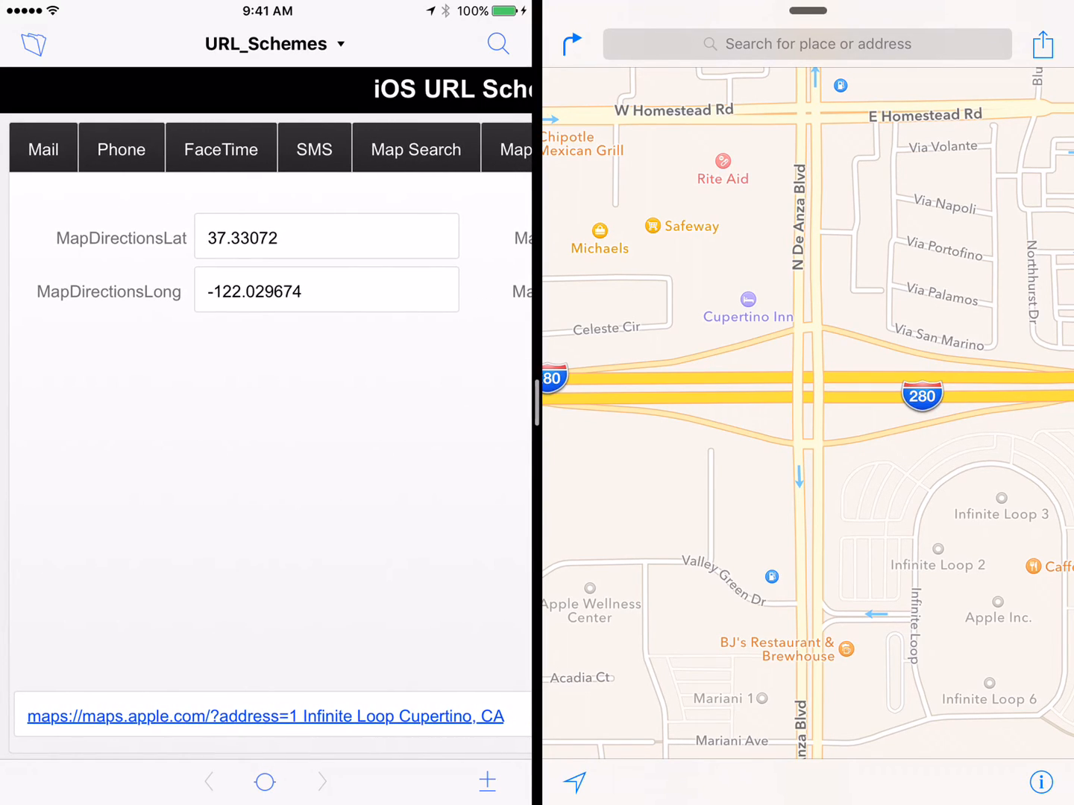
# - Pin 1 Infinite Loop, Cupertino, CA in Maps from the Map Location link
pyautogui.click(266, 716)
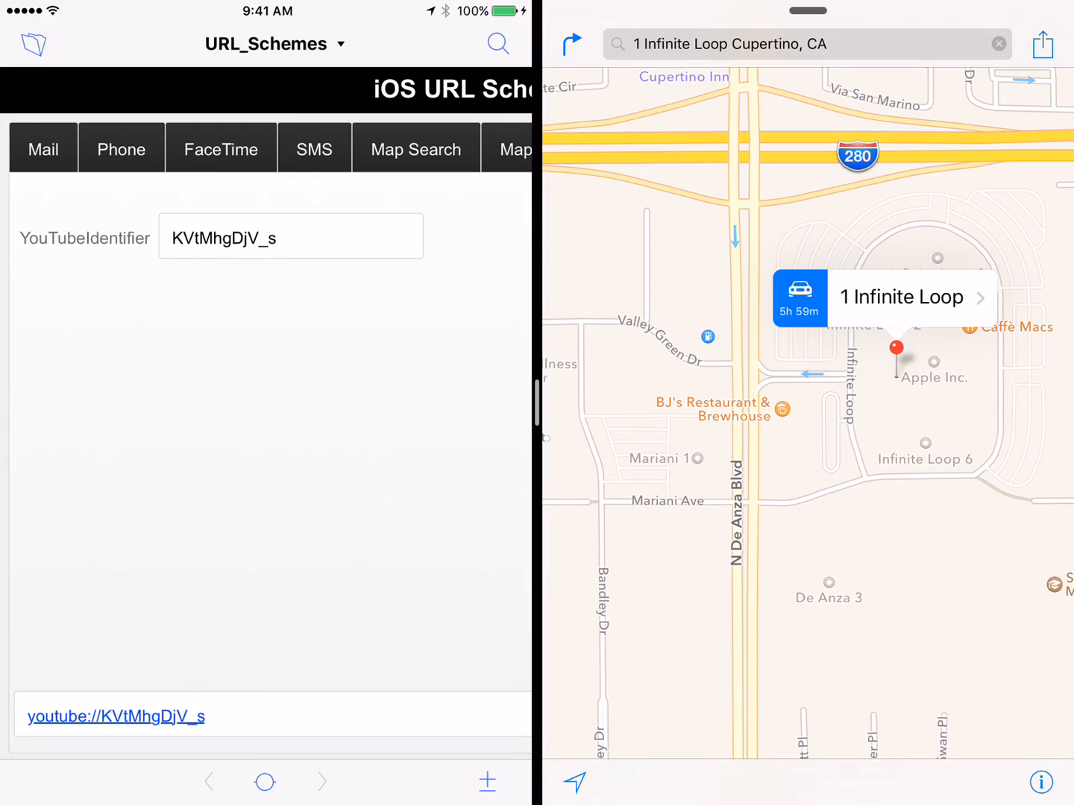
# - Launch the 'Common Business Challenges Solved with FileMaker' video in YouTube from the stored identifier
pyautogui.hscroll(3)
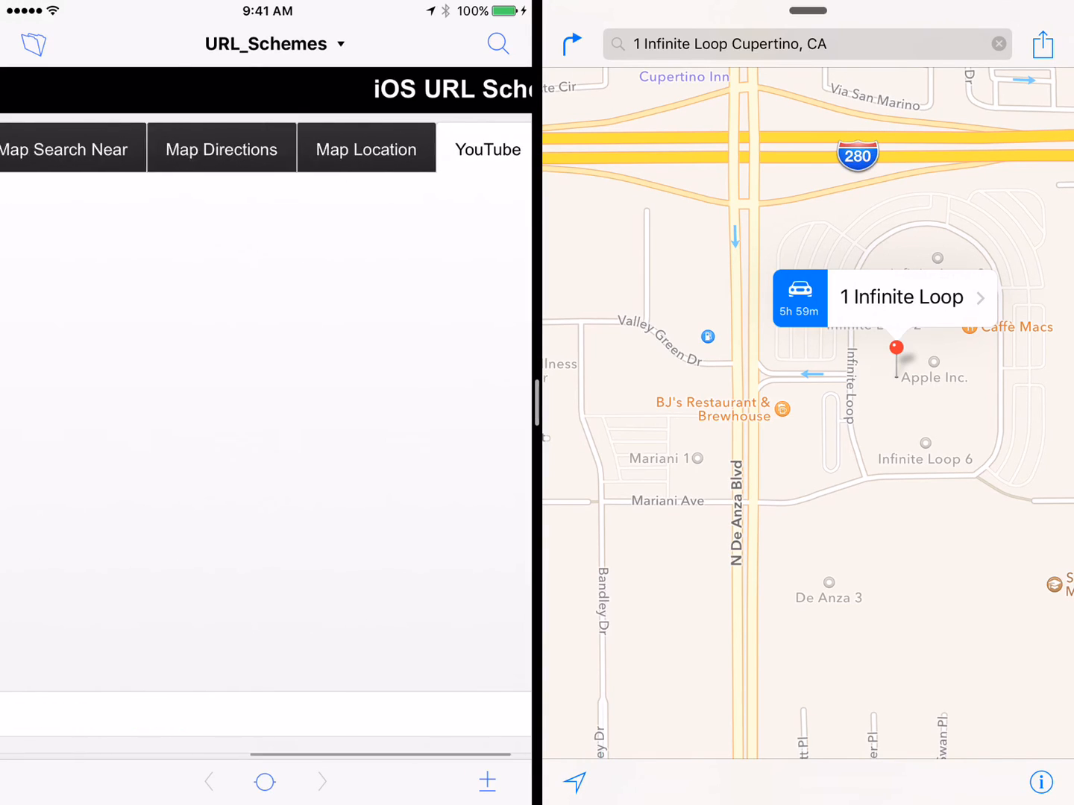
pyautogui.click(487, 149)
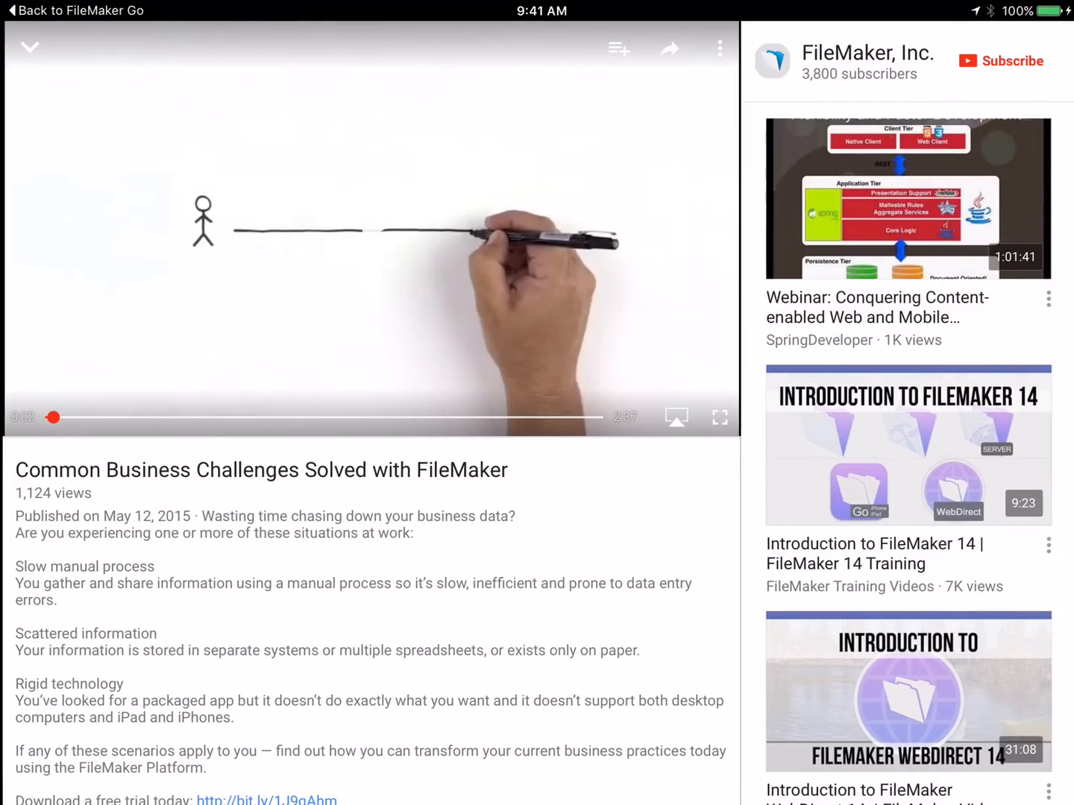